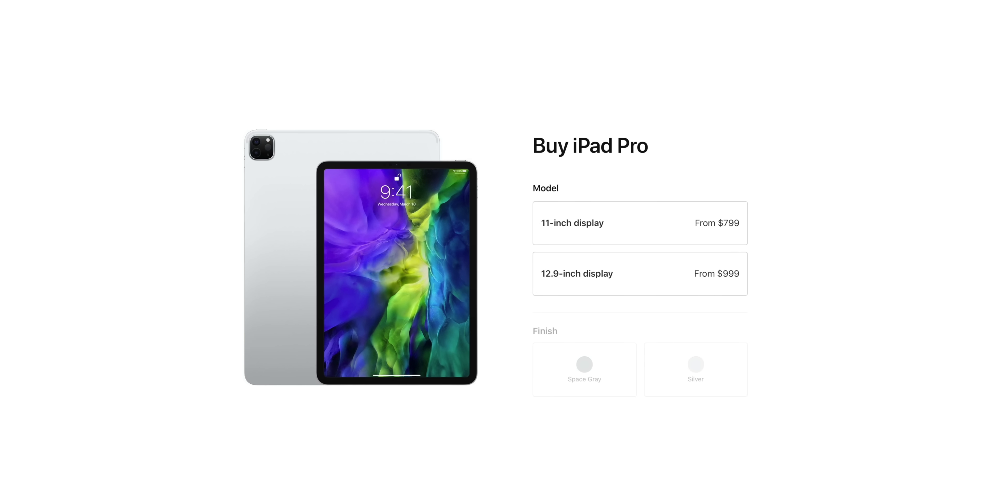
scroll("down", 3)
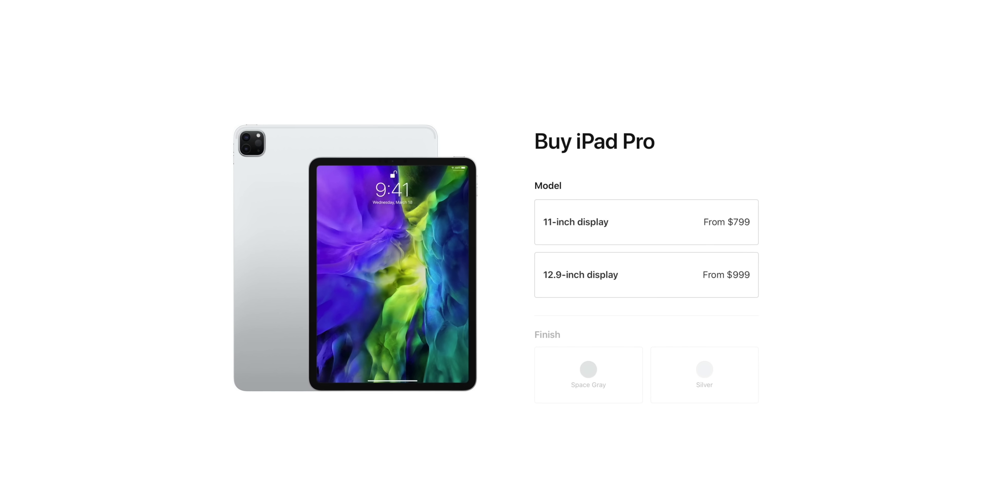